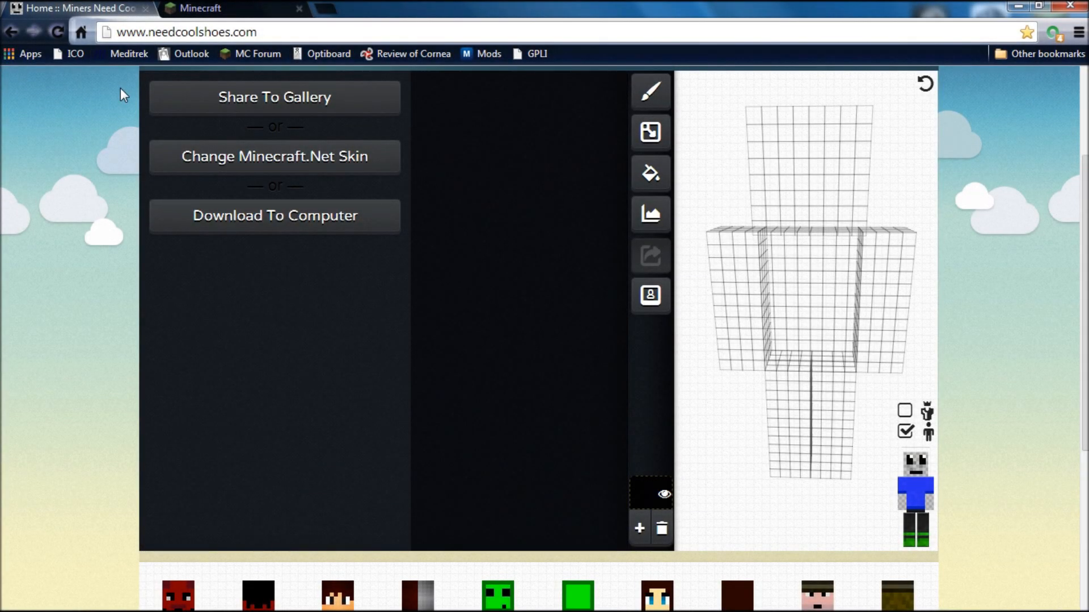
mouse_move(146, 255)
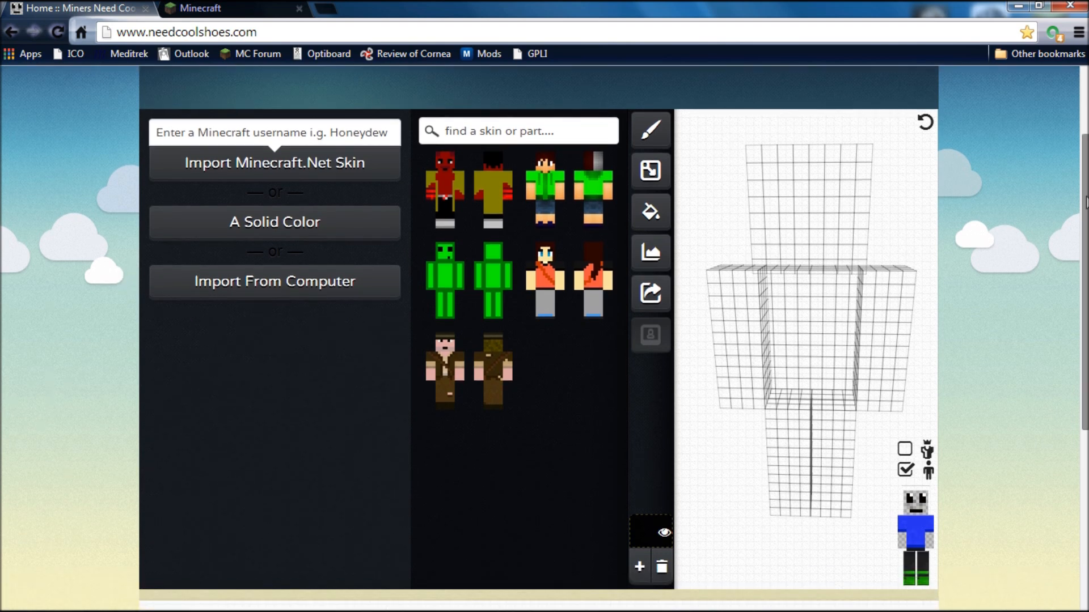
mouse_move(254, 394)
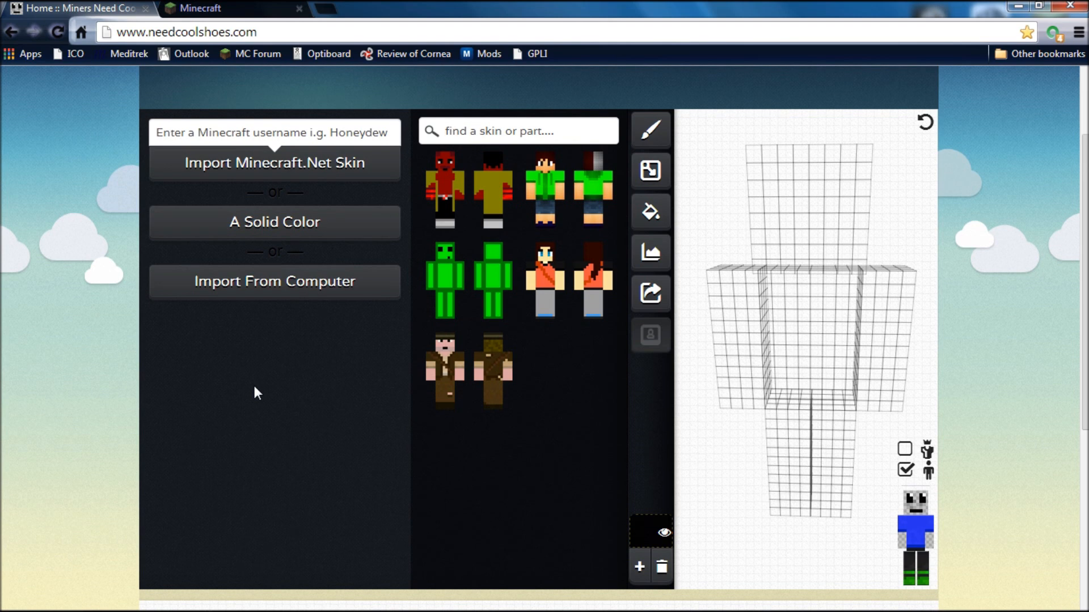
mouse_move(474, 492)
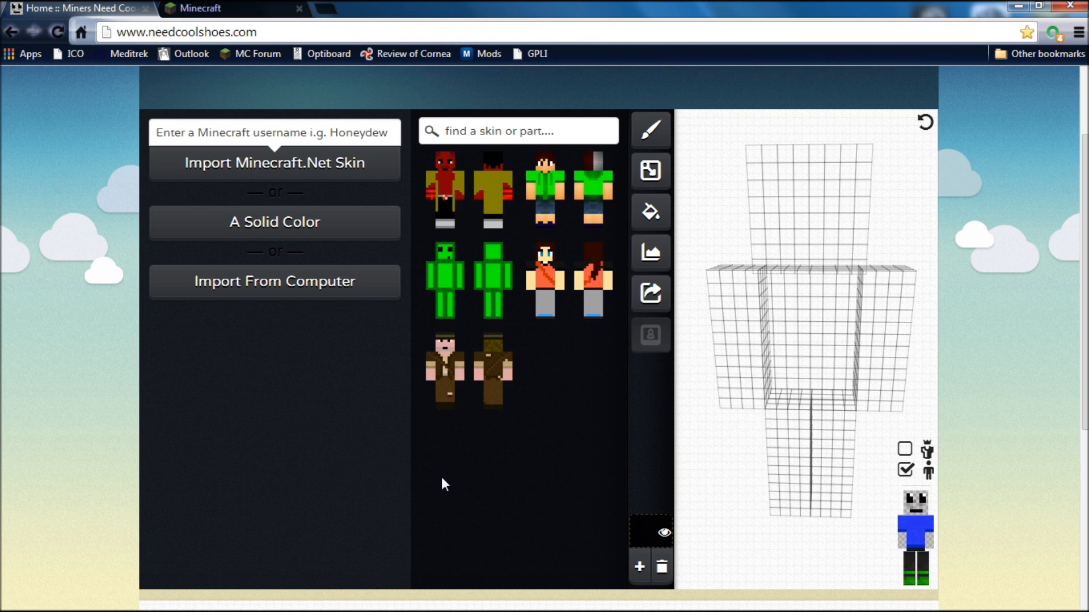
mouse_move(528, 467)
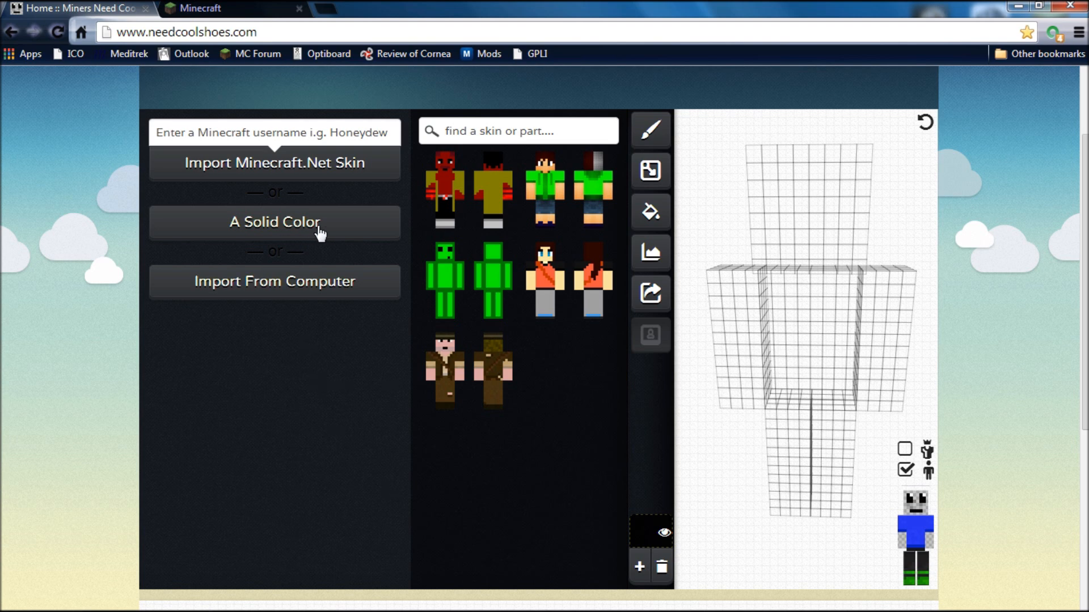
mouse_move(347, 201)
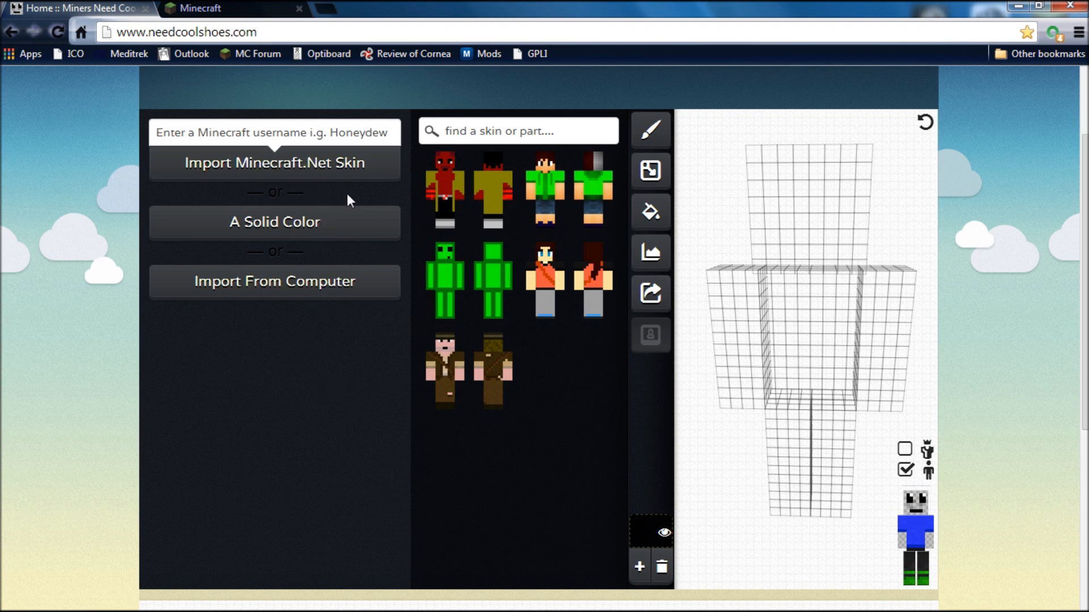
mouse_move(232, 71)
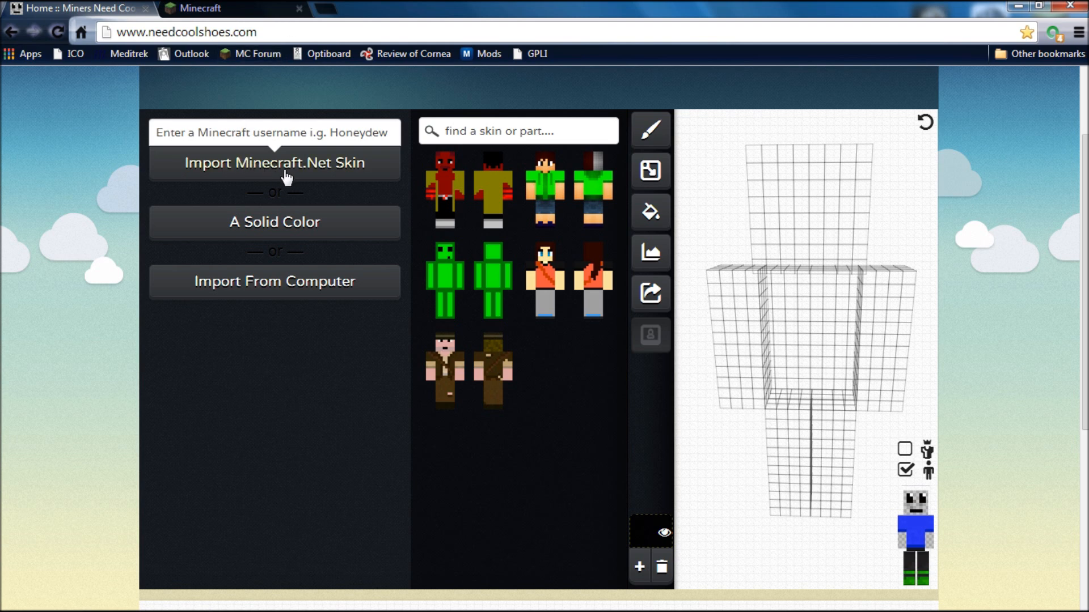
Step: Start the Minecraft.Net skin import and enter the username 'Rythim_Man'
left_click(273, 163)
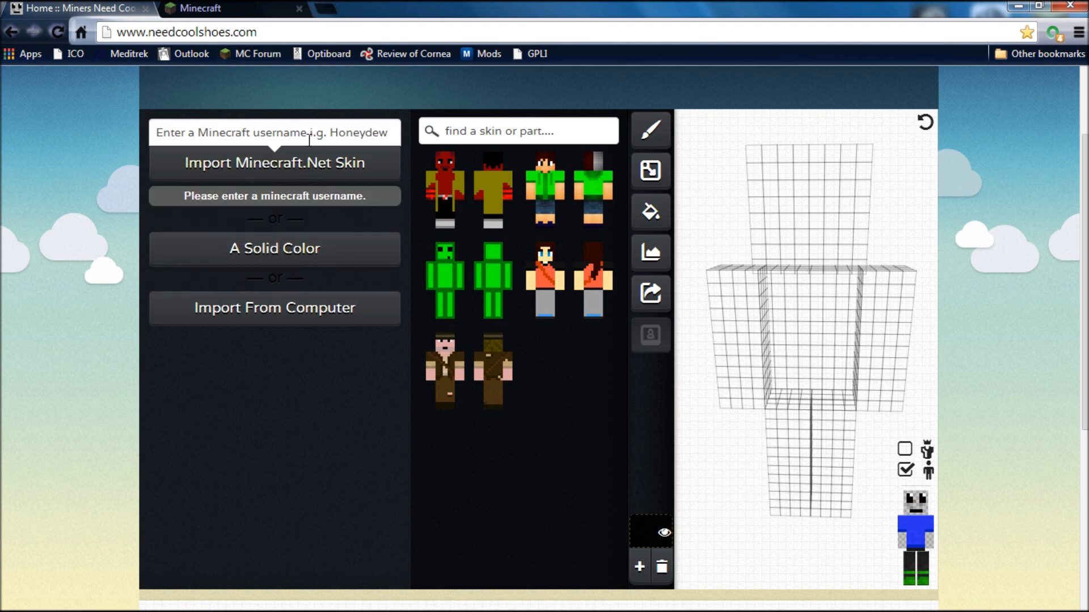
mouse_move(390, 157)
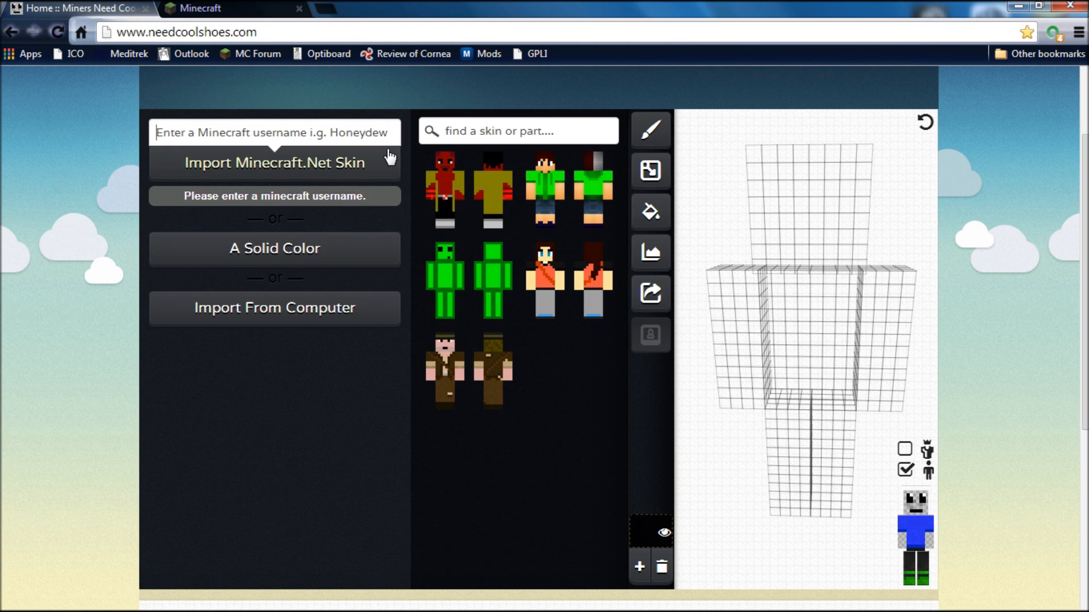
mouse_move(276, 316)
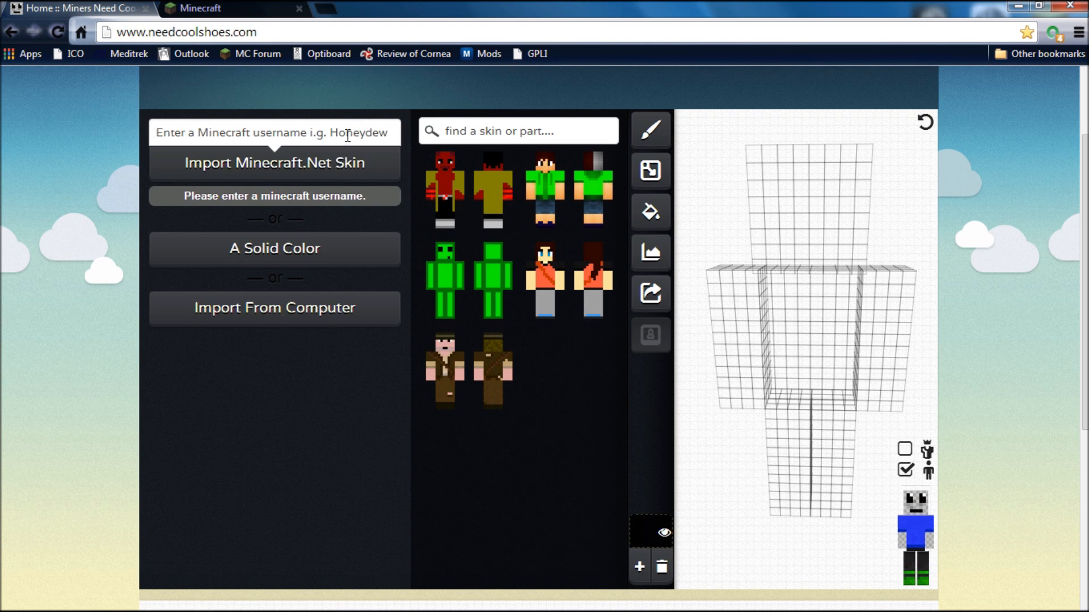
type("Rythim_Man")
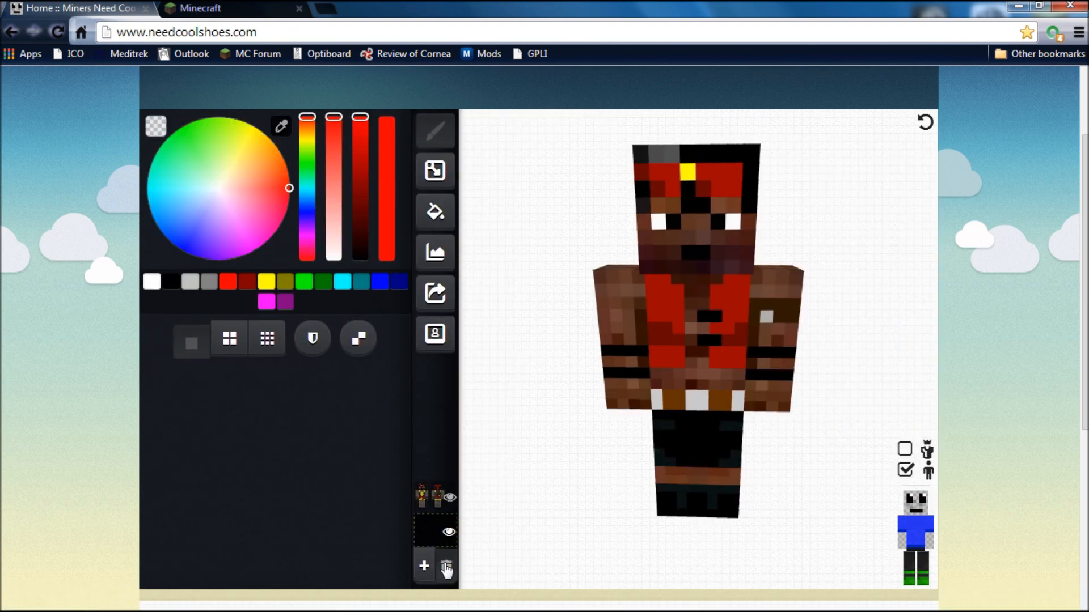
Step: Delete the empty extra layer, then select the mini preview figure
left_click(446, 566)
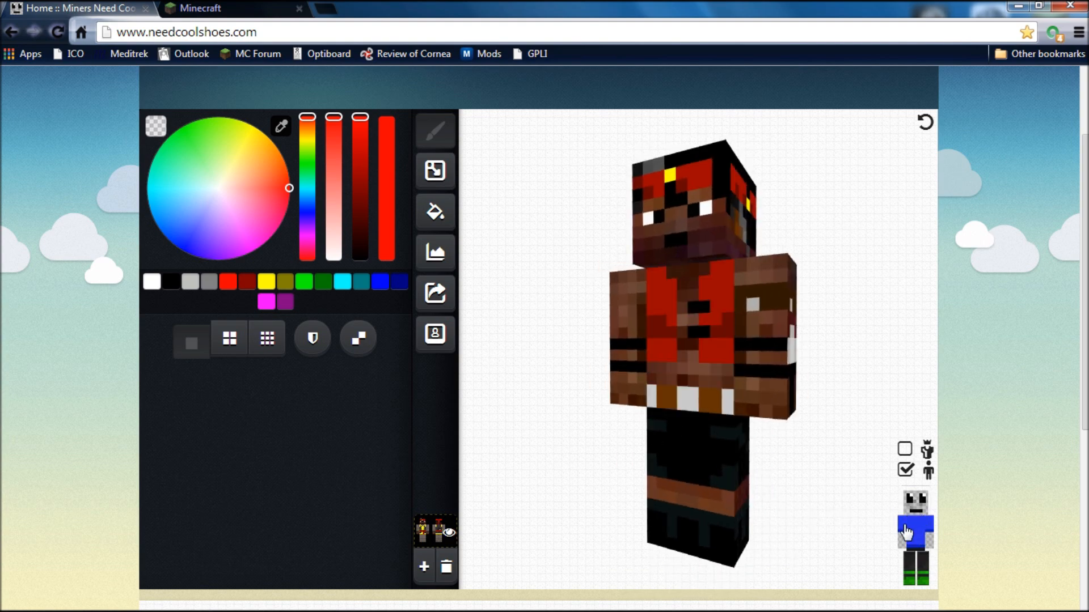
left_click(434, 293)
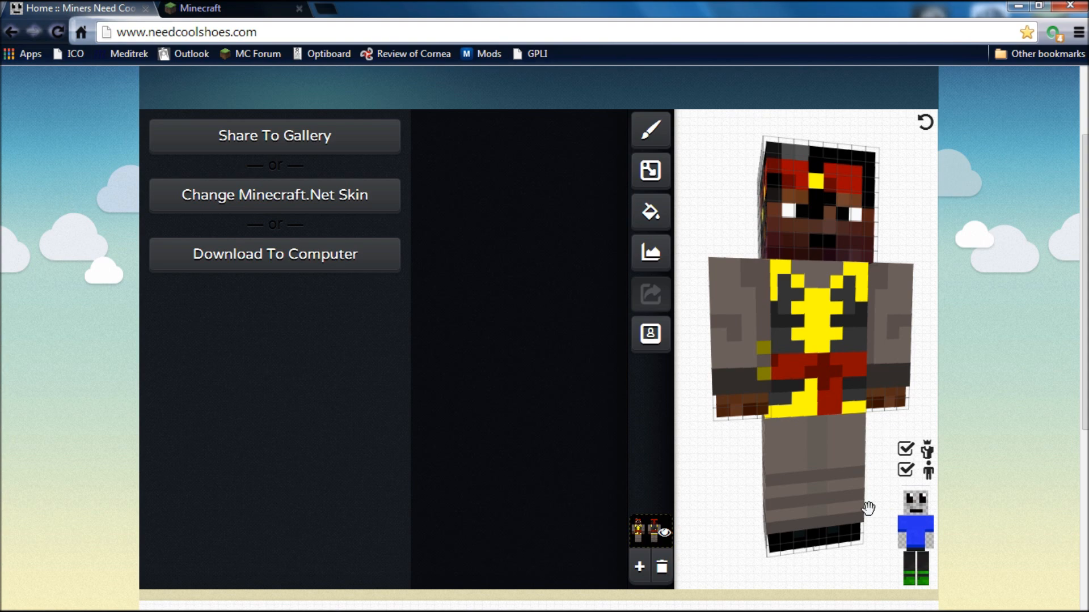
left_click(904, 469)
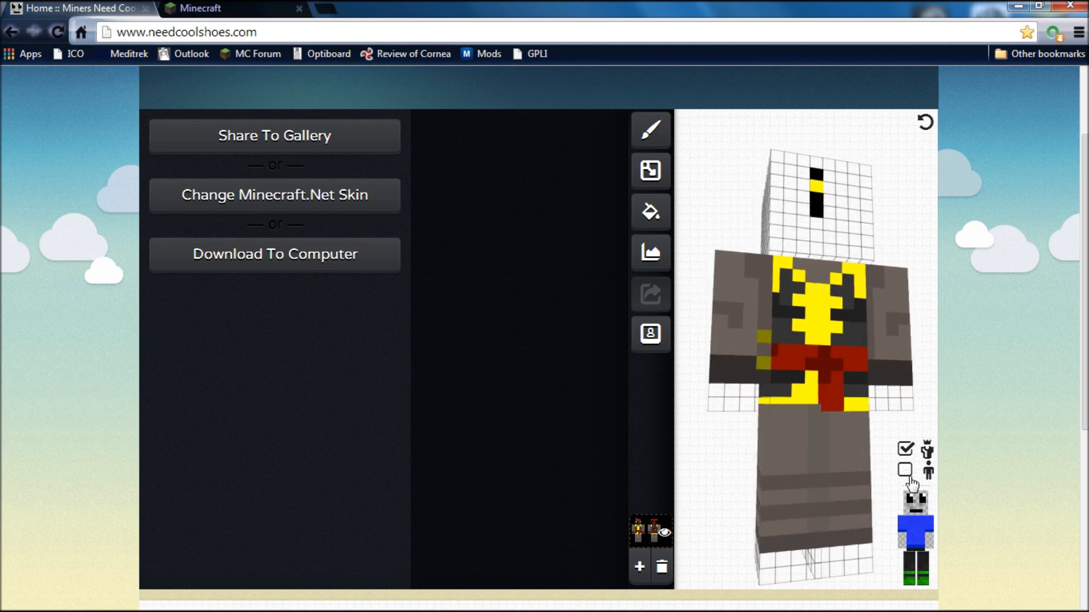
left_click(905, 469)
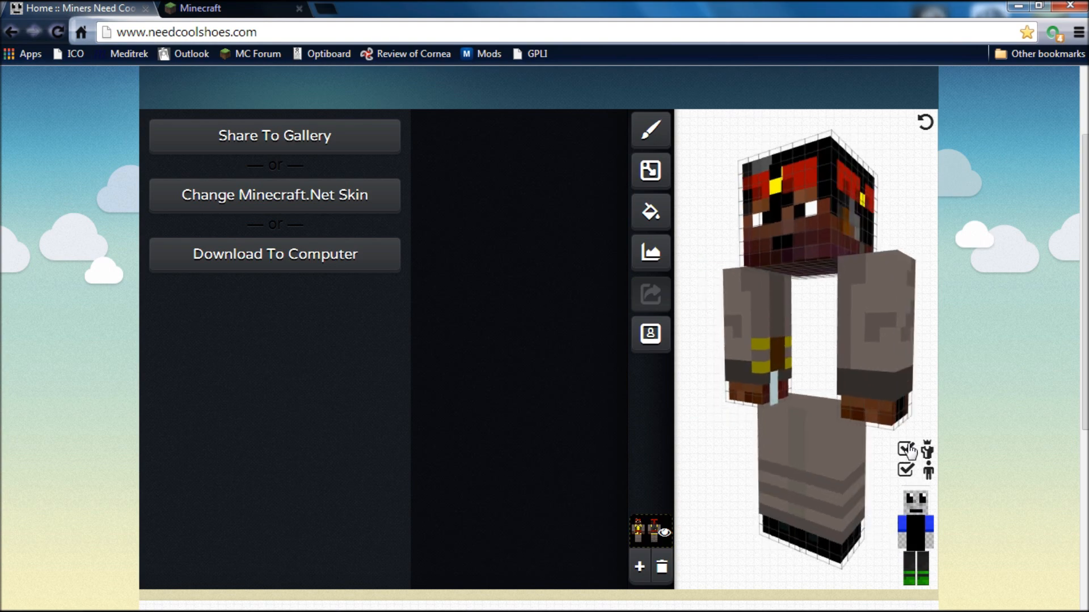
left_click(906, 448)
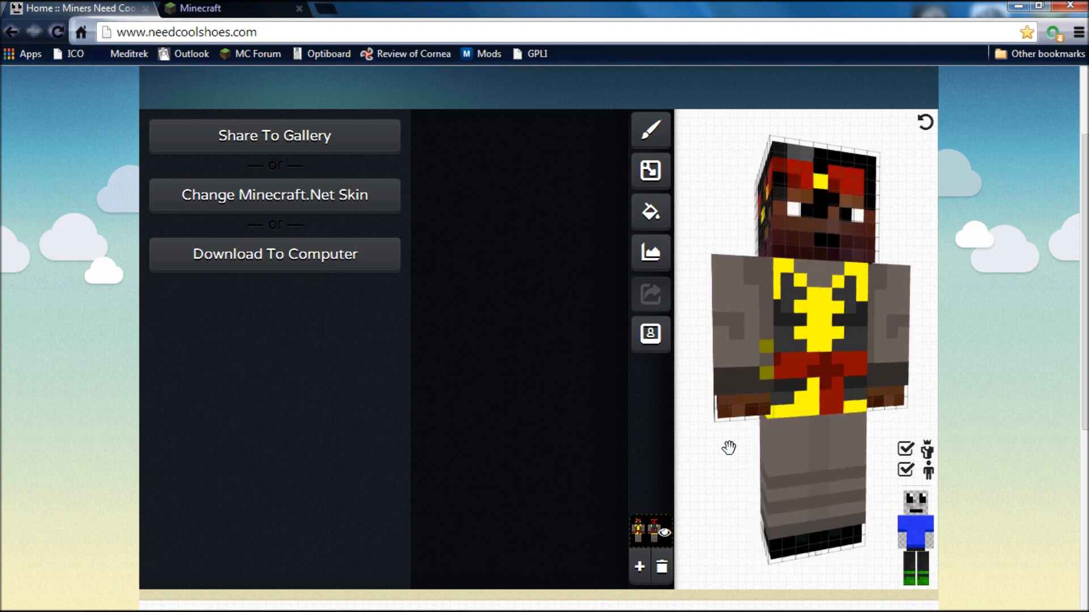
mouse_move(350, 387)
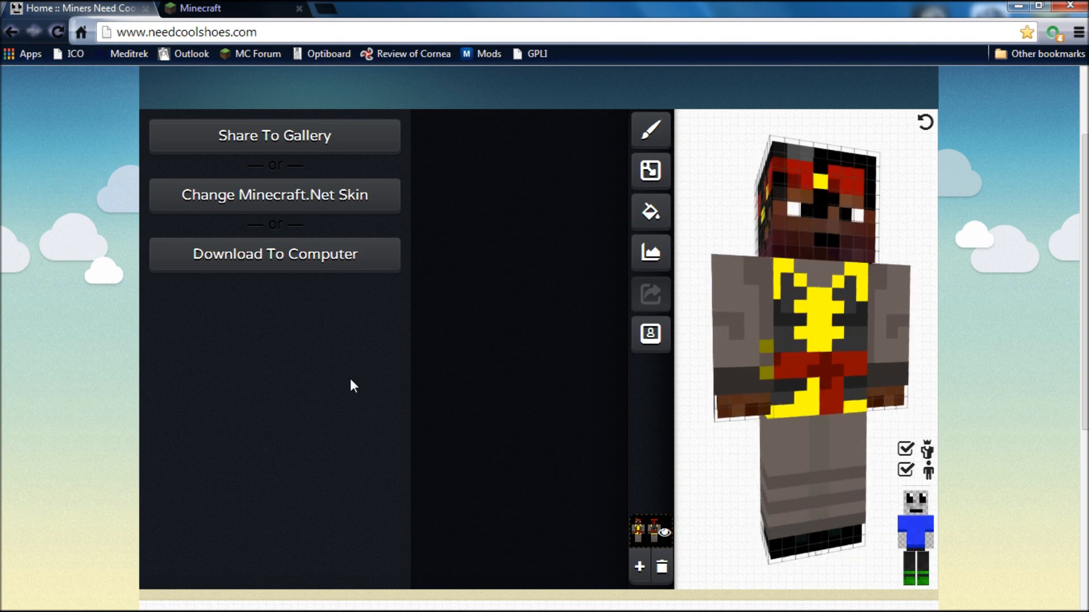
mouse_move(505, 341)
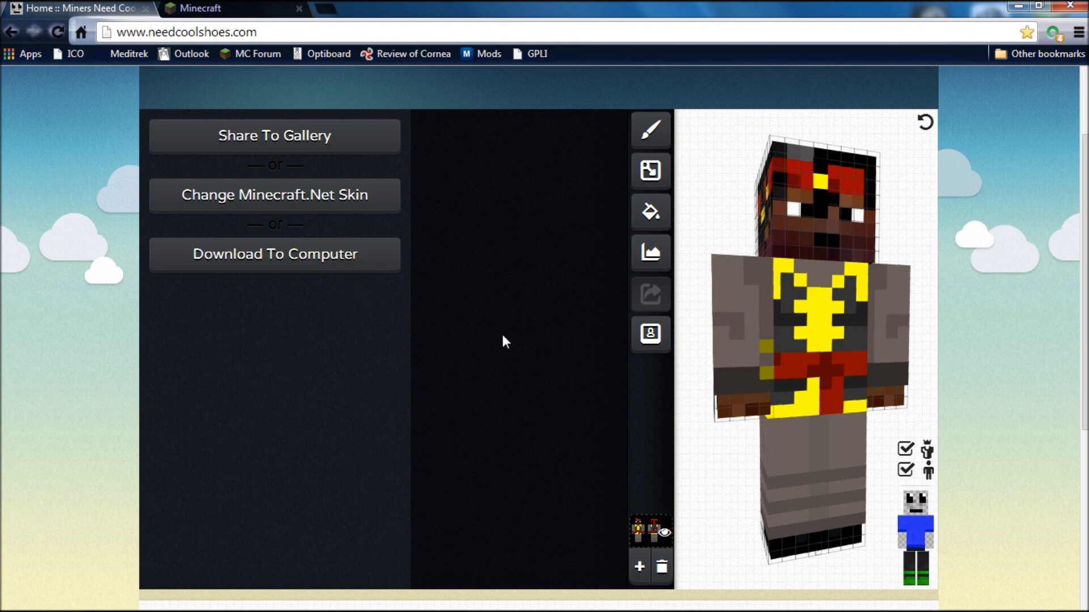
mouse_move(327, 276)
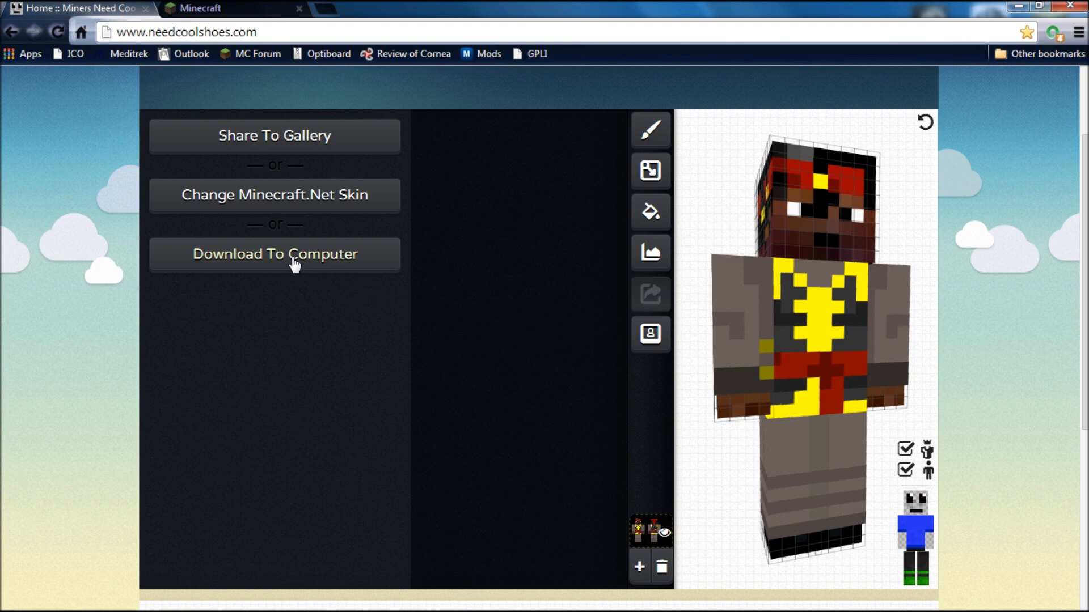
mouse_move(253, 146)
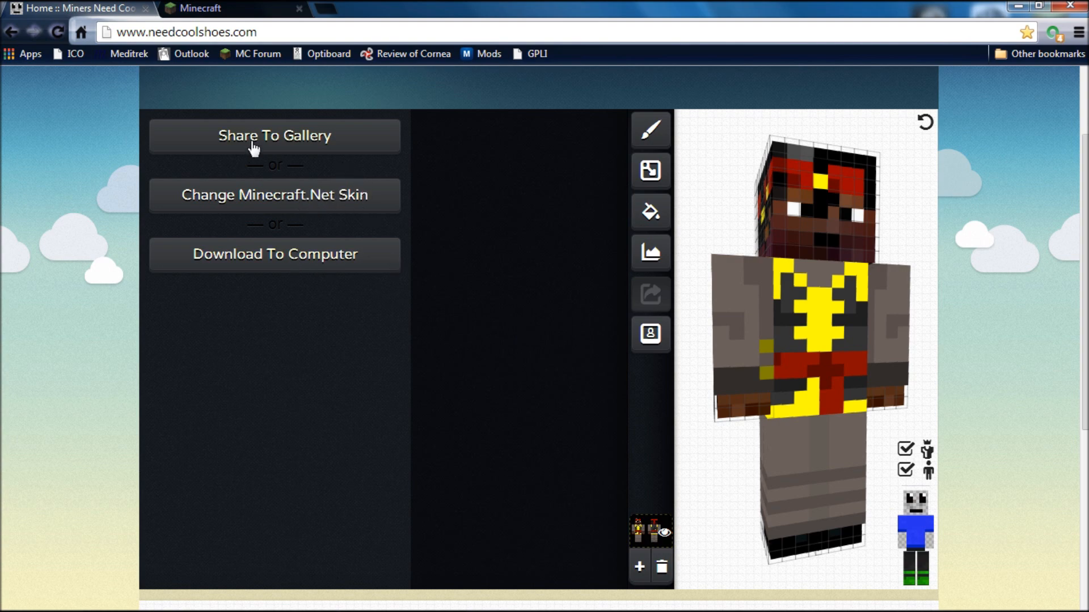
mouse_move(241, 266)
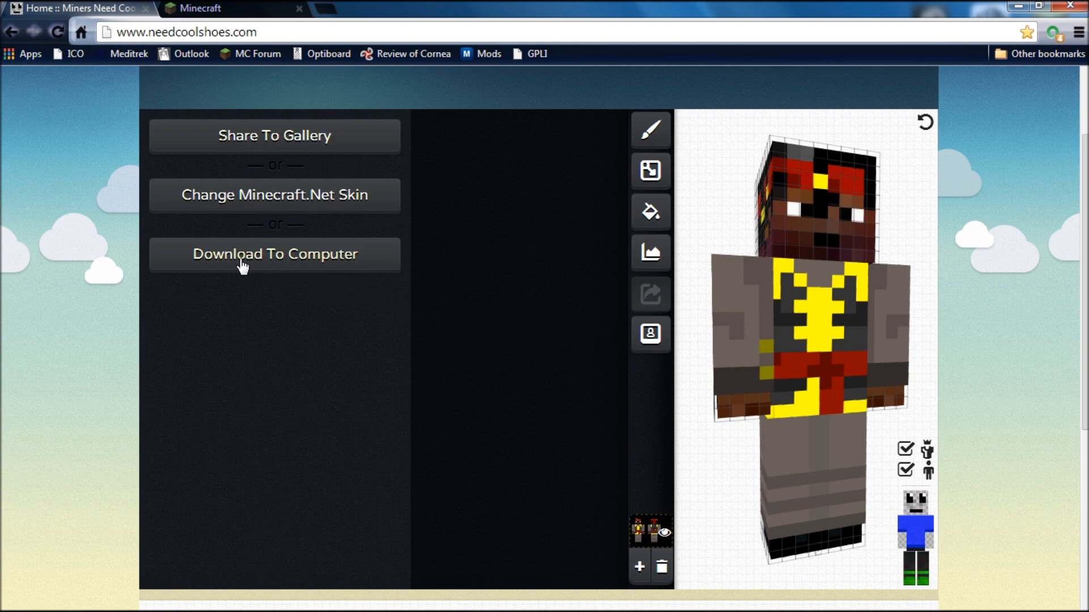
mouse_move(515, 436)
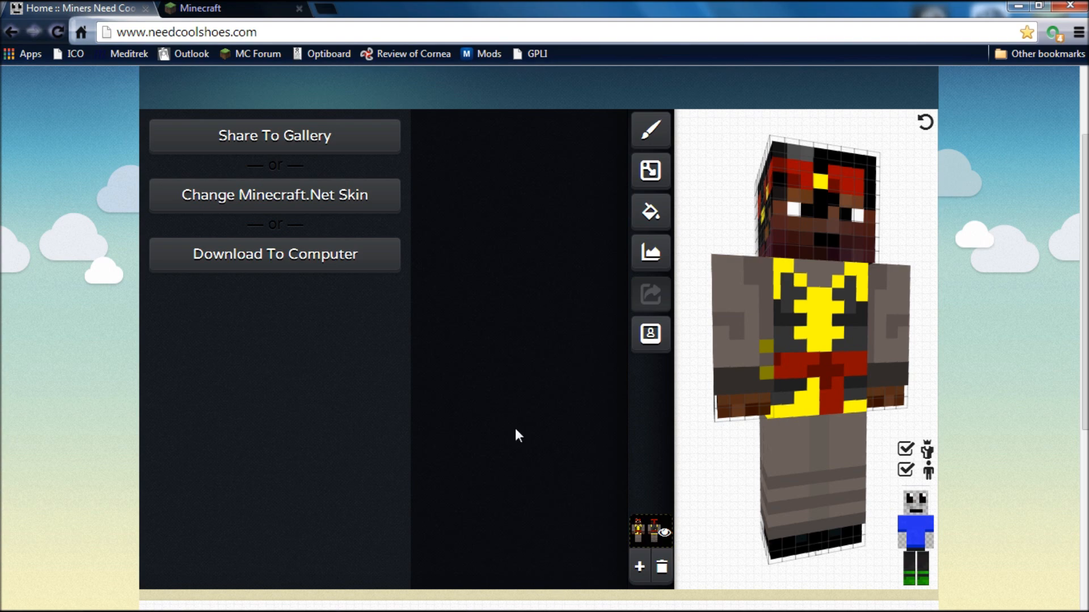
Step: Switch to the Minecraft.net profile page with the skin upload form
left_click(274, 195)
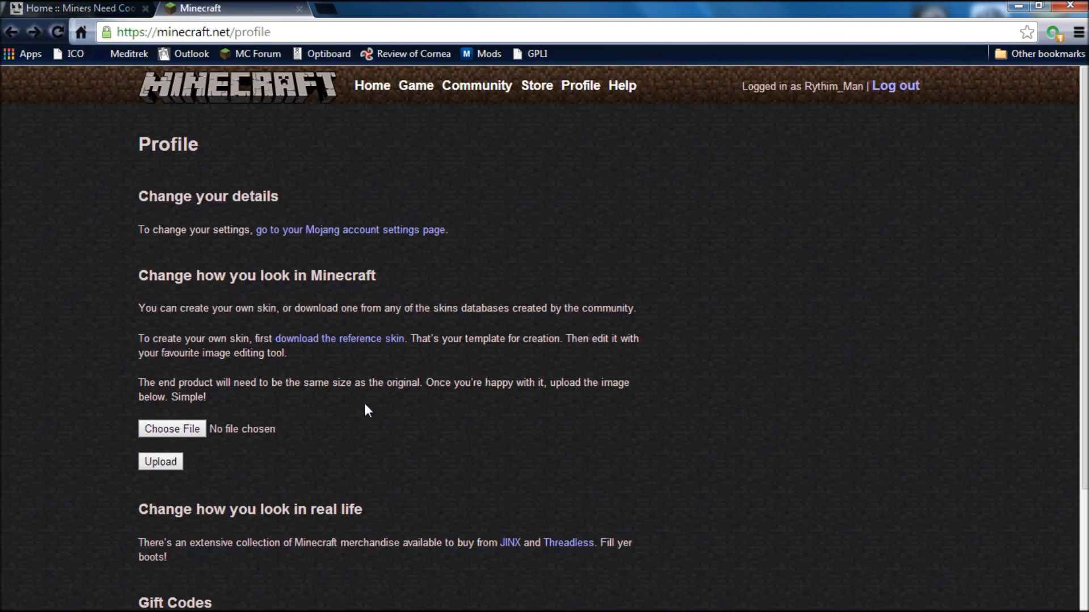
mouse_move(171, 429)
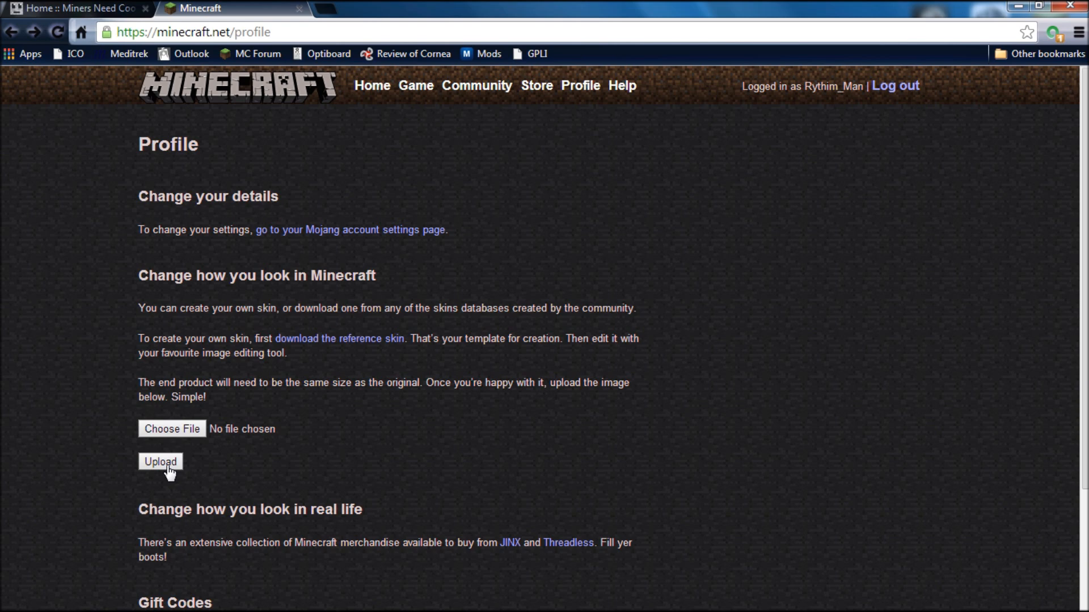
mouse_move(186, 461)
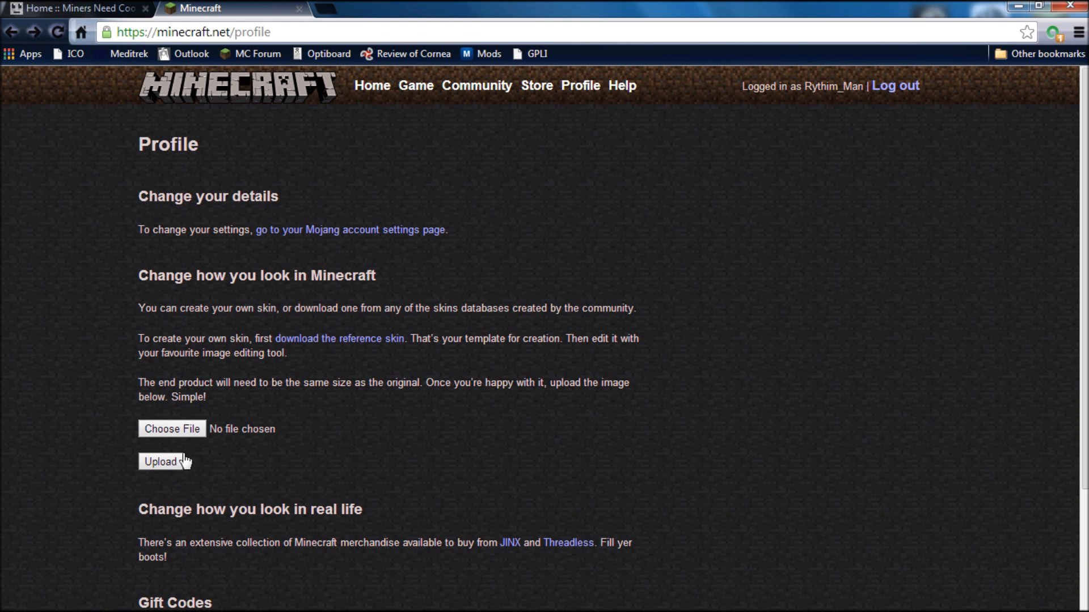
mouse_move(625, 422)
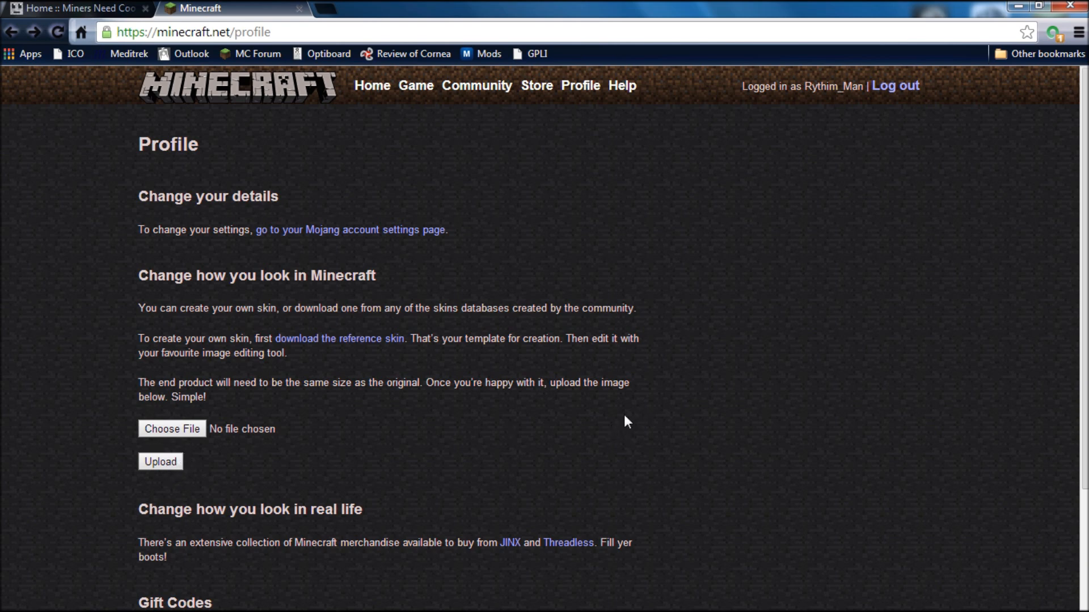
mouse_move(596, 419)
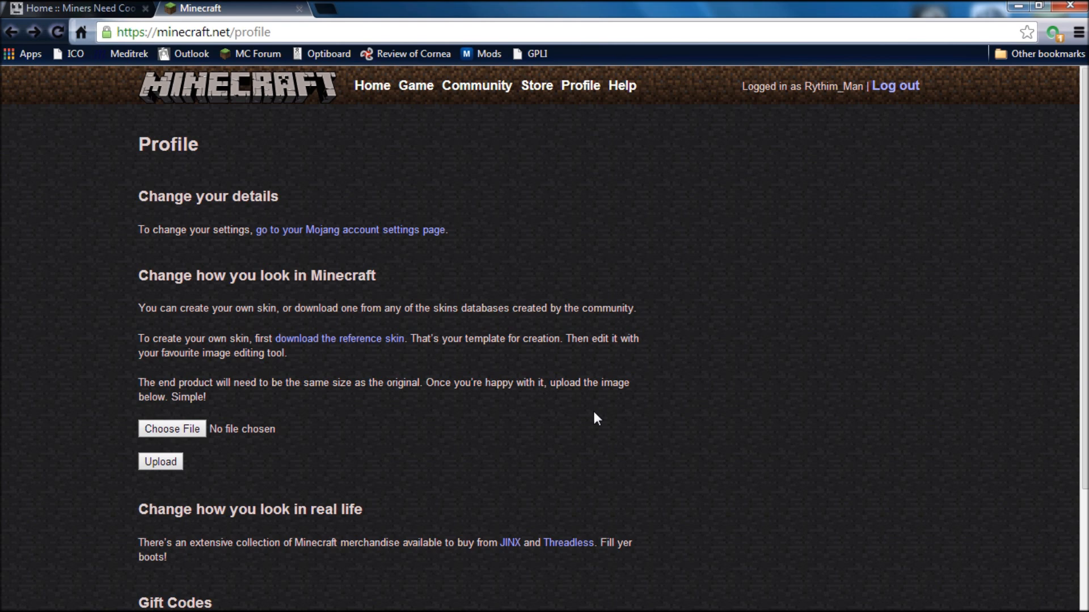
mouse_move(567, 421)
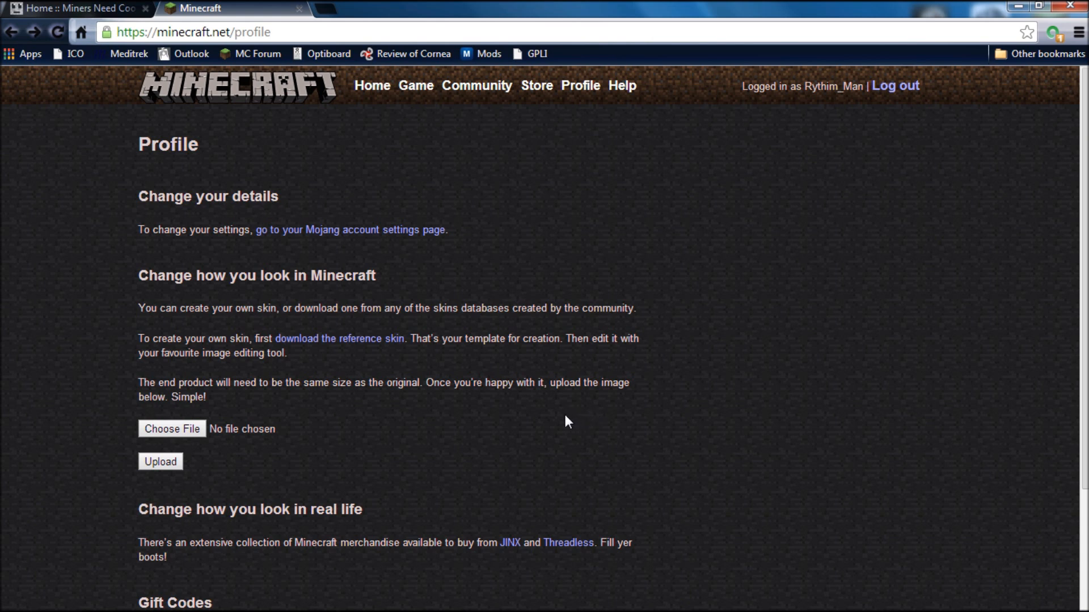
mouse_move(467, 404)
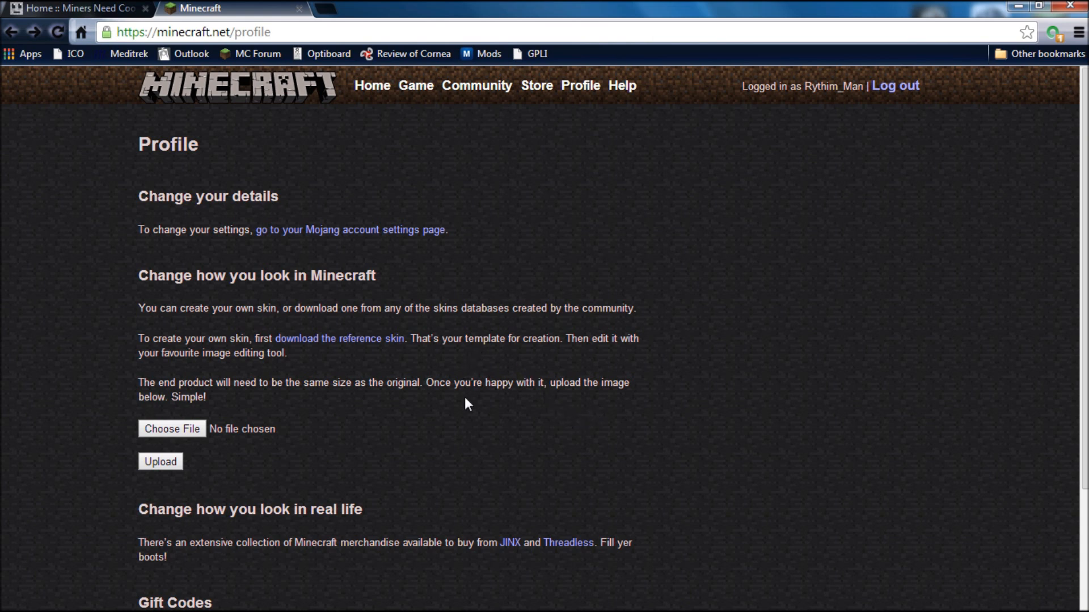